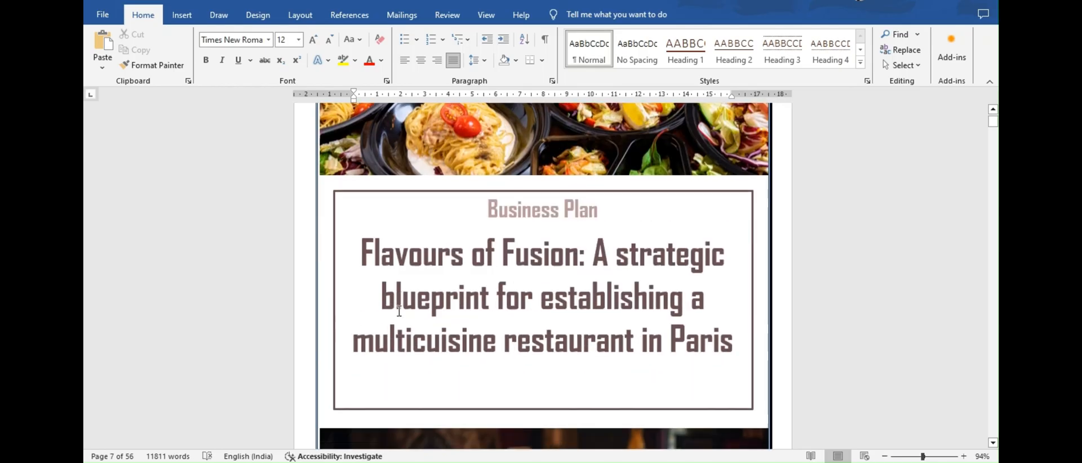
- Scroll past the title page to the Executive Summary and show the View ribbon options
scroll("down", 3)
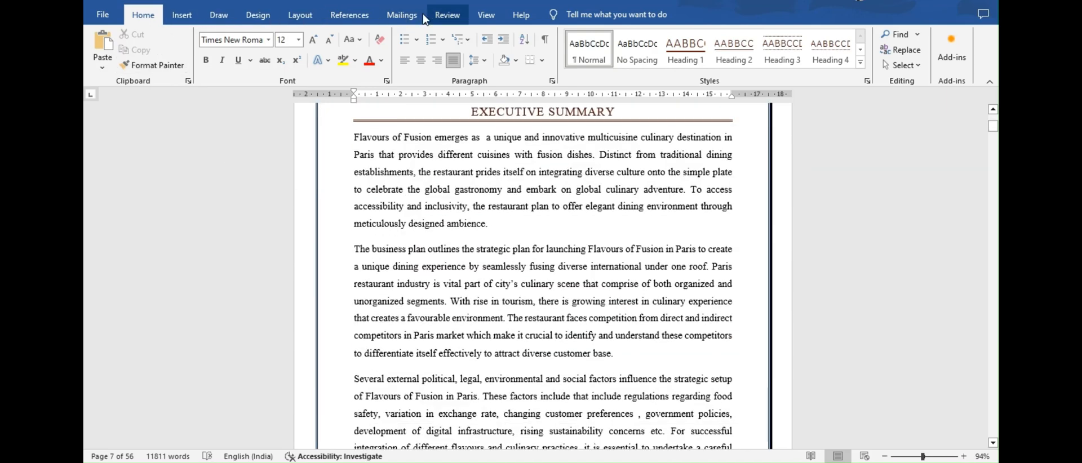
left_click(485, 15)
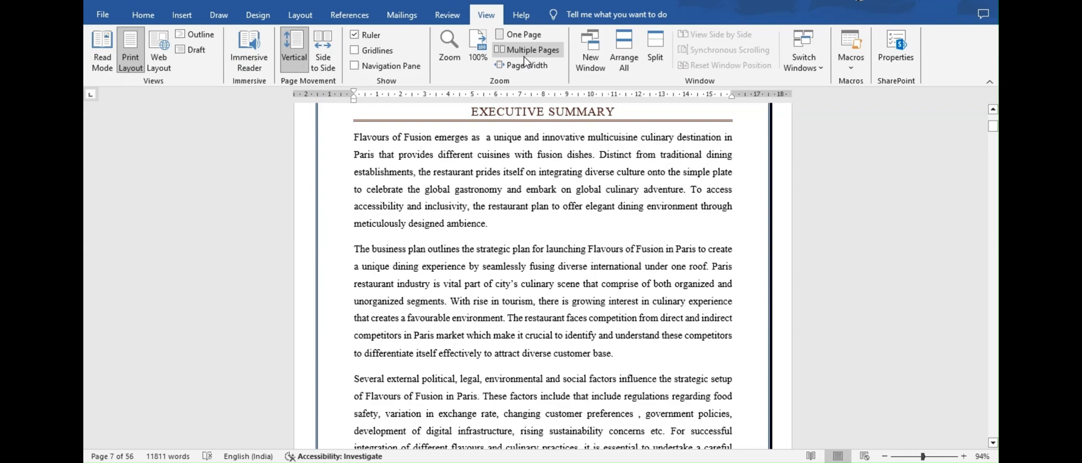
mouse_move(531, 50)
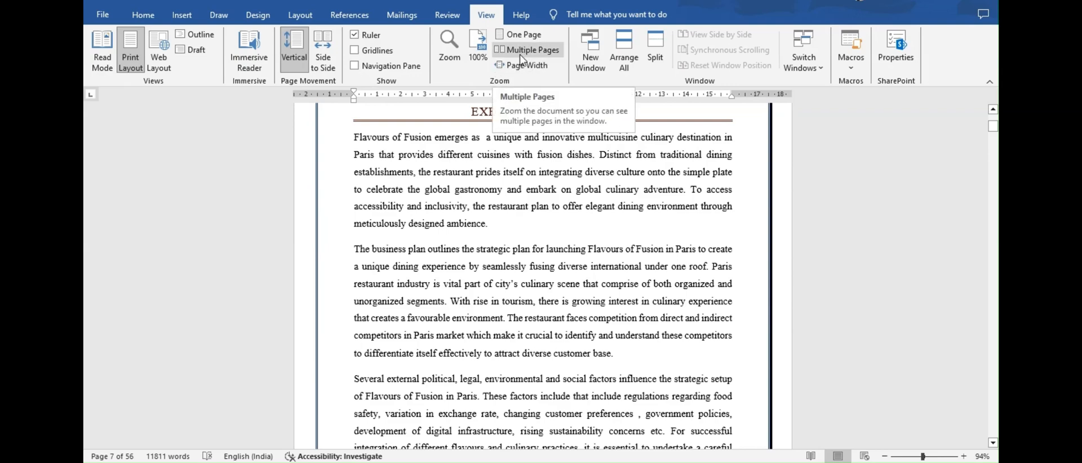
- Switch the business plan to Multiple Pages zoom and scroll through the contents pages
left_click(532, 50)
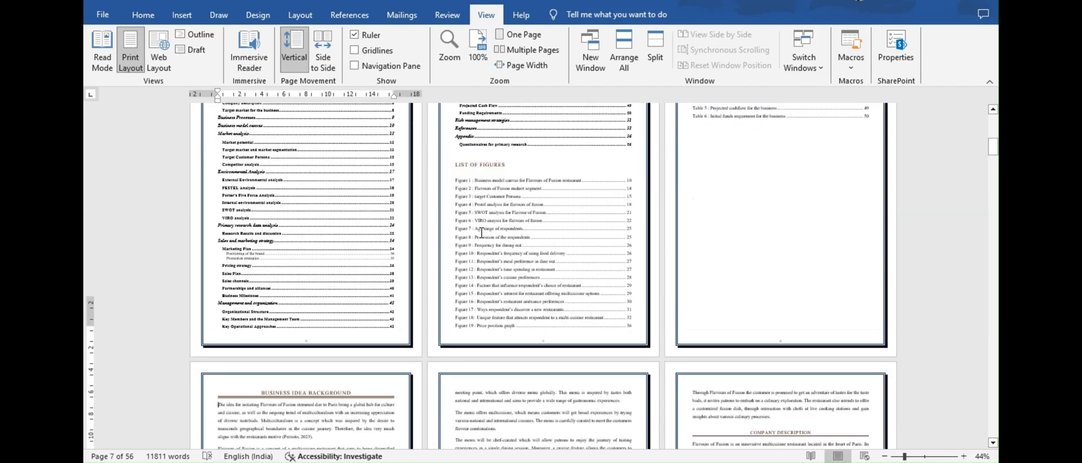
scroll("down", 3)
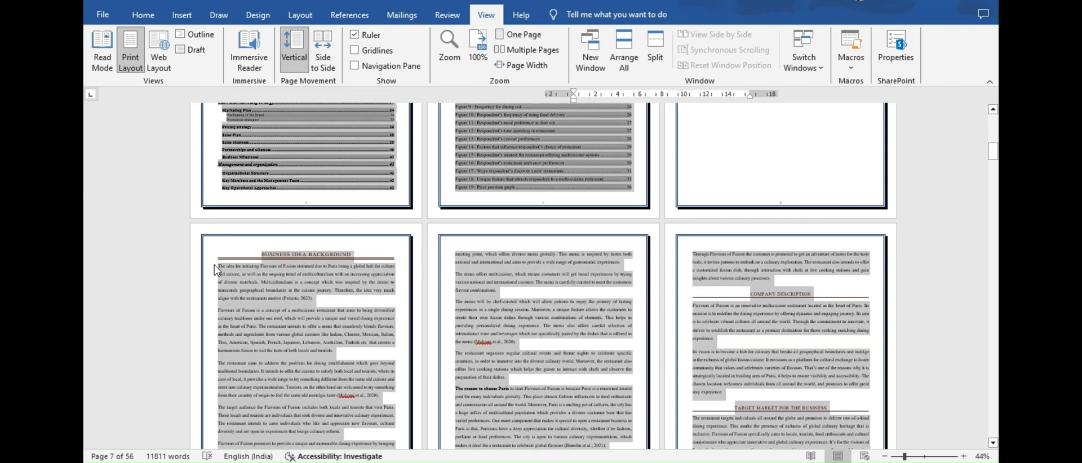
- Copy the entire selected business plan from the right-click menu
right_click(234, 269)
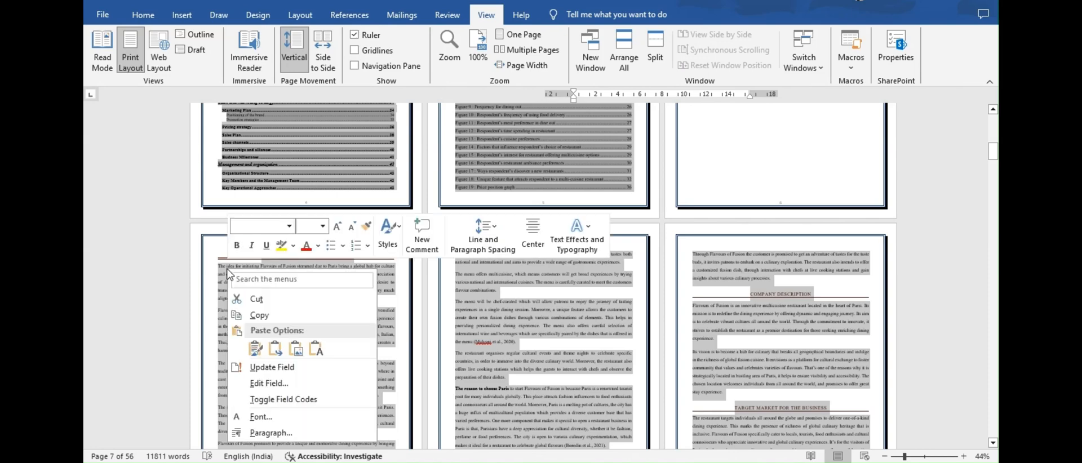
mouse_move(259, 316)
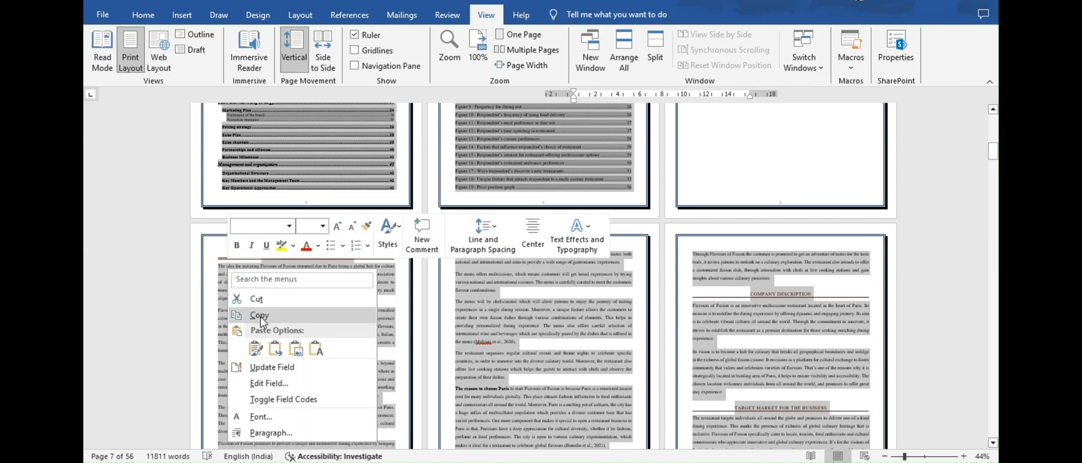
left_click(102, 14)
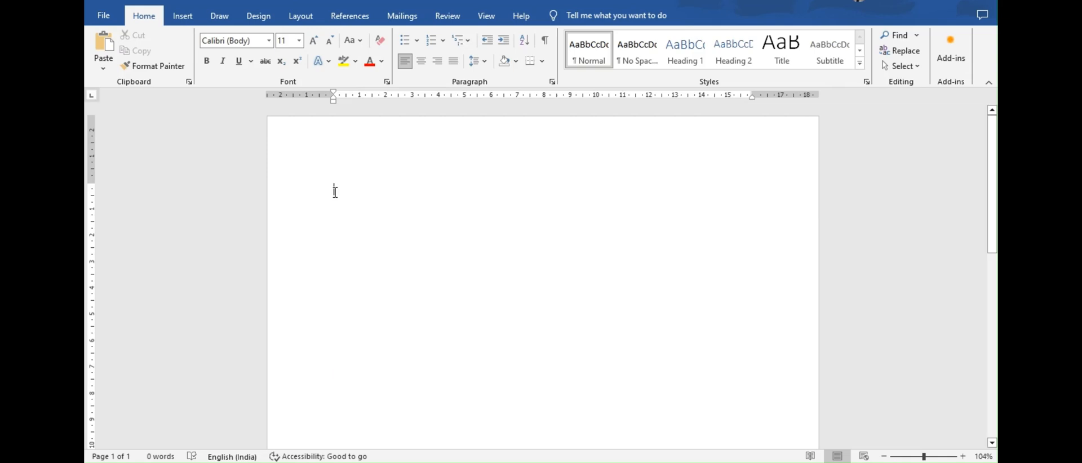
- Paste the business plan into the blank document using Keep Source Formatting
right_click(335, 191)
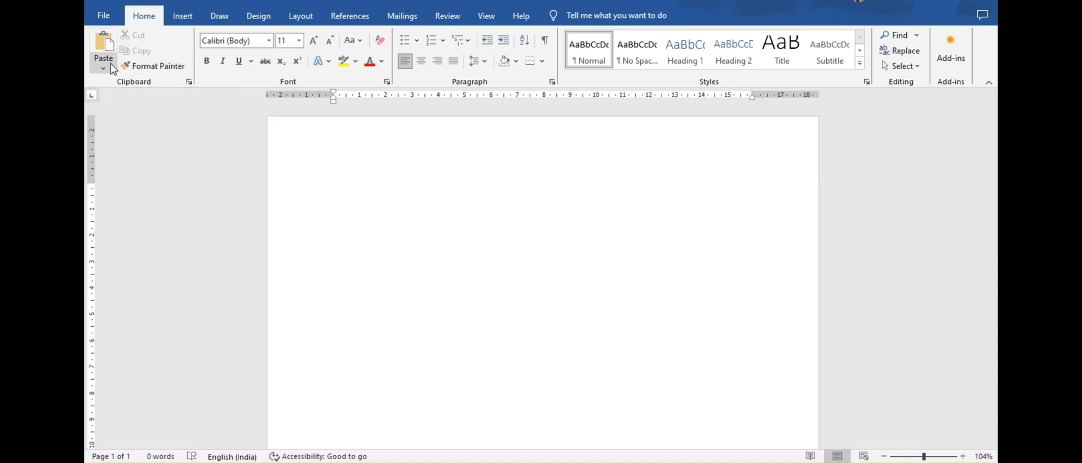
left_click(103, 68)
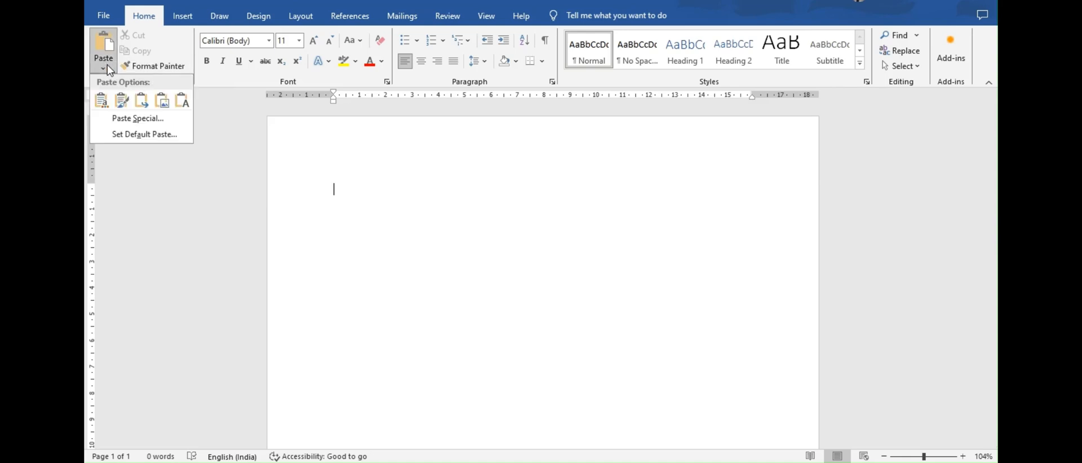
mouse_move(121, 101)
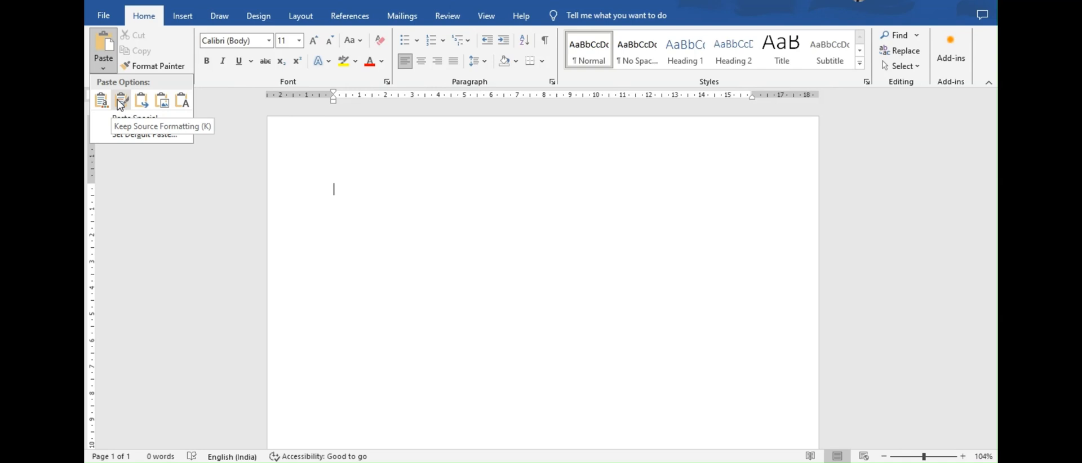
scroll("down", 3)
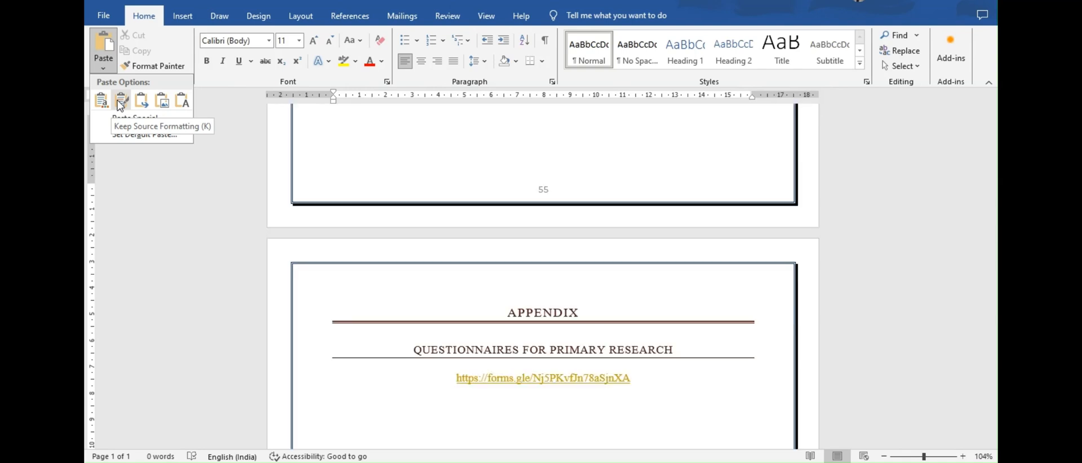
mouse_move(120, 104)
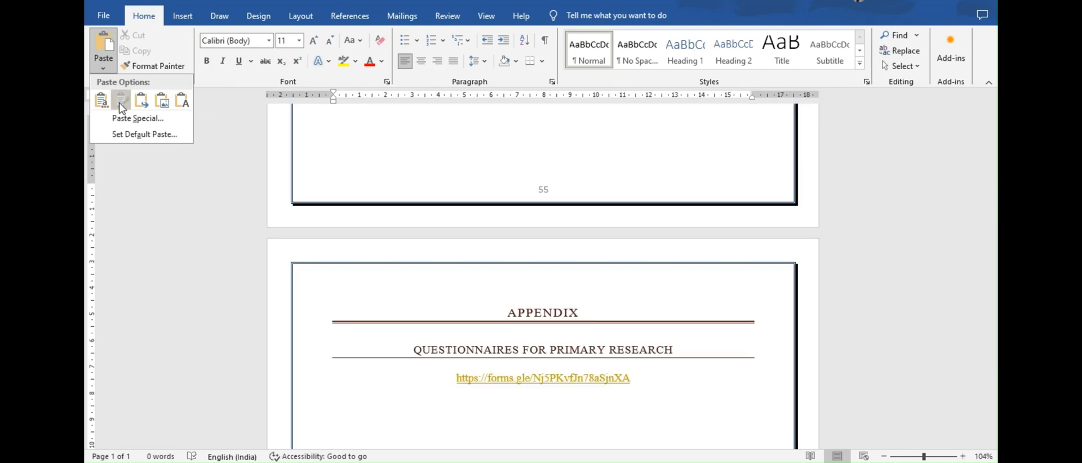
left_click(101, 101)
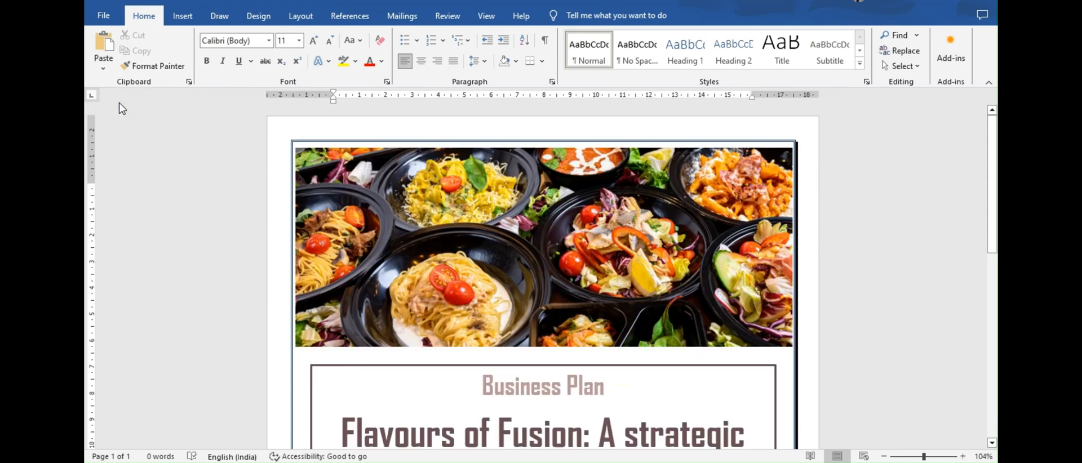
- Show the pasted plan in Multiple Pages zoom, scrolling to the pricing and sales pages
scroll("down", 3)
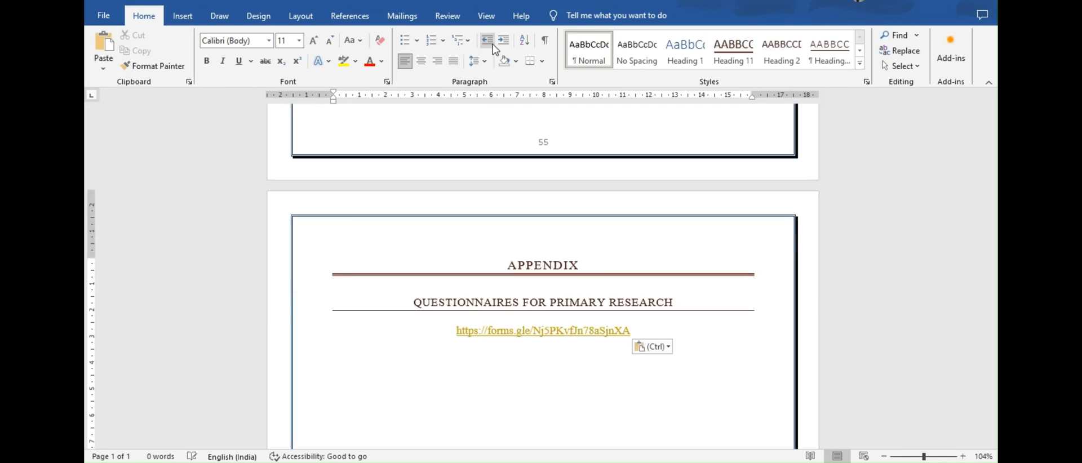
left_click(486, 15)
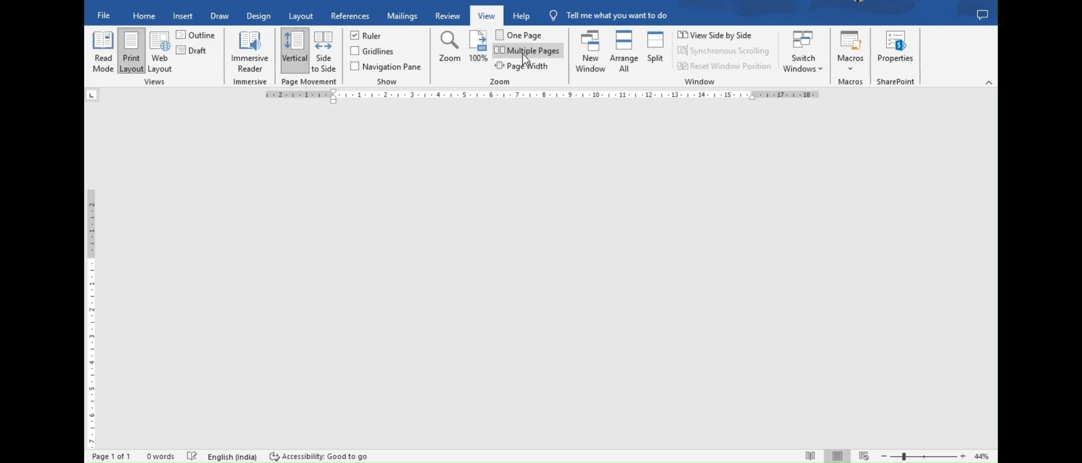
left_click(531, 51)
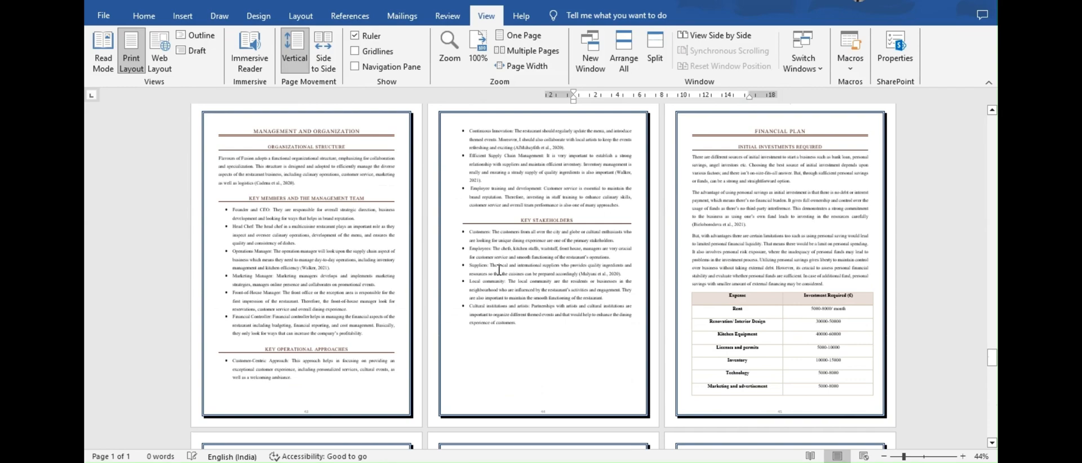
scroll("down", 3)
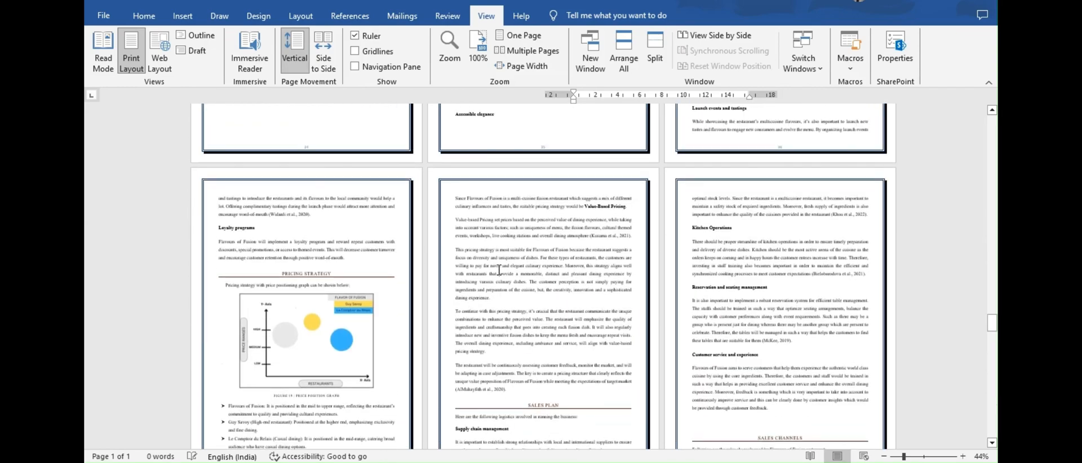